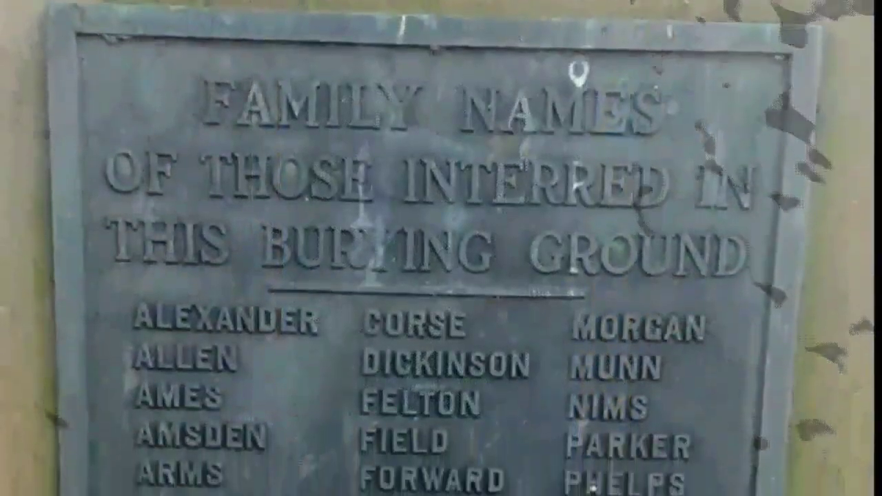
scroll(down, 3)
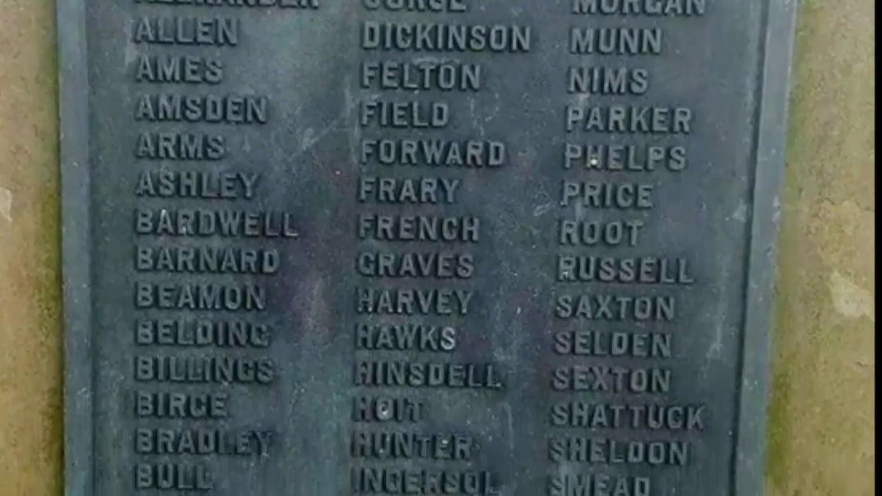
scroll(down, 3)
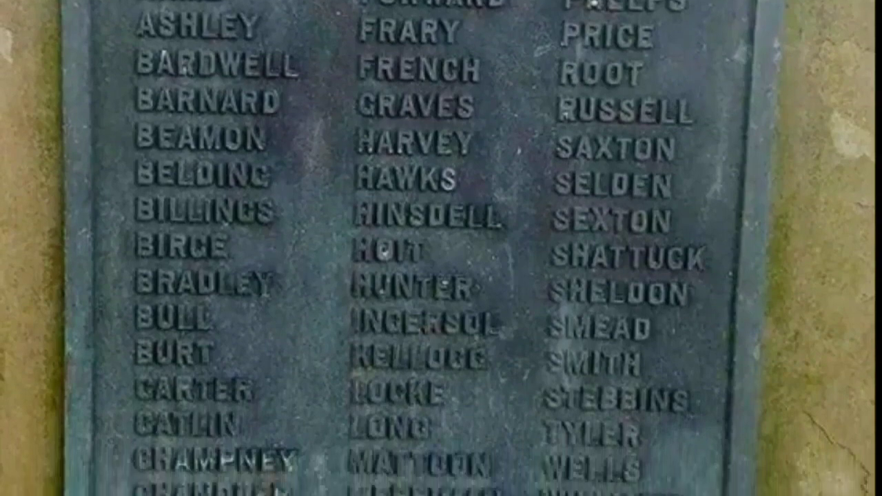
scroll(down, 3)
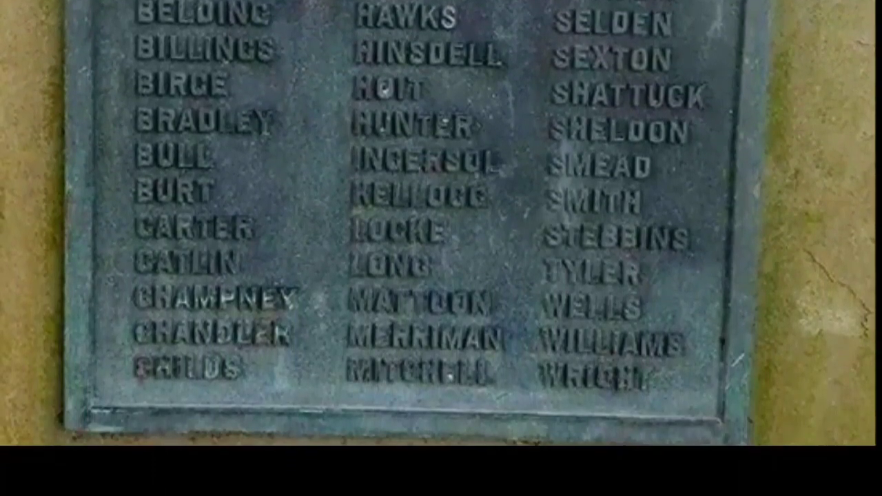